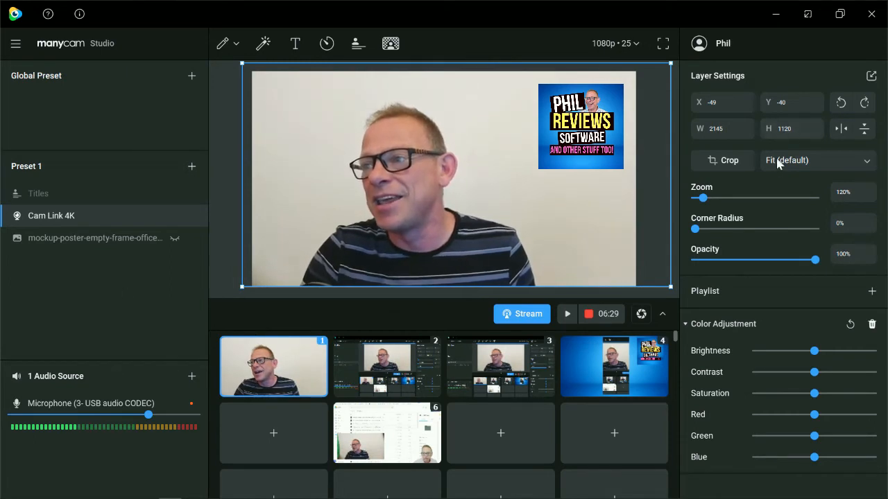
pyautogui.moveTo(392, 43)
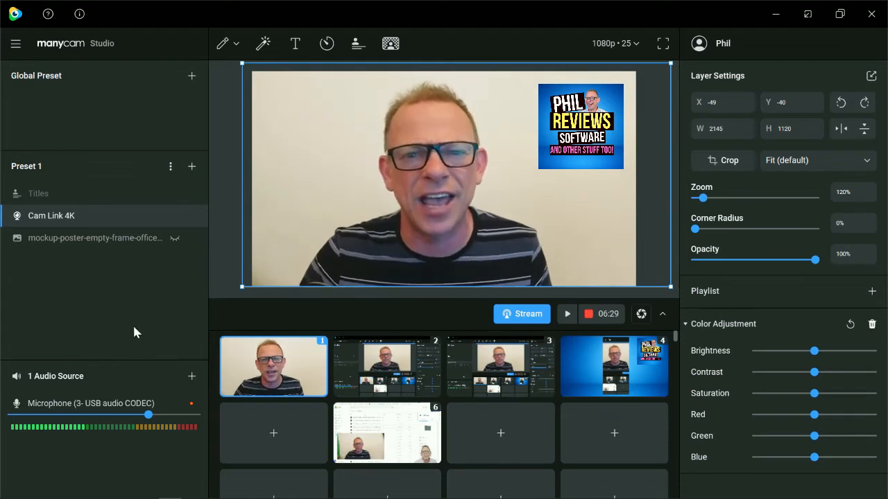
pyautogui.moveTo(641, 314)
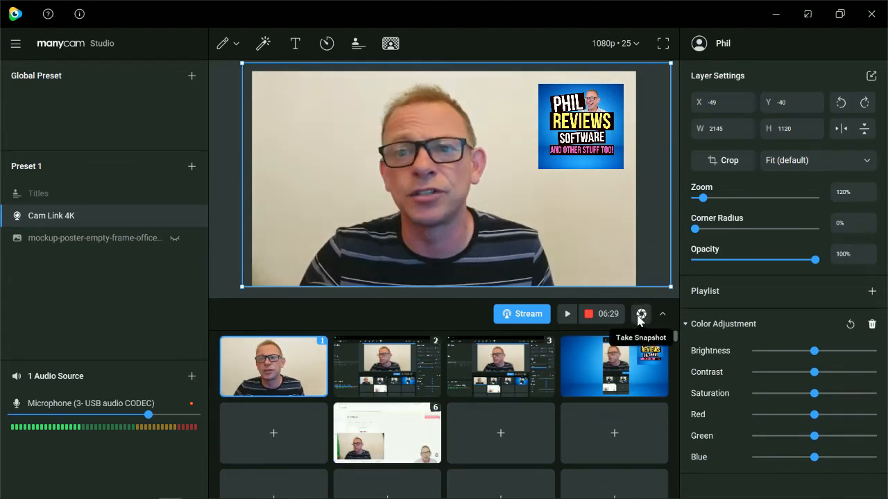
pyautogui.click(640, 313)
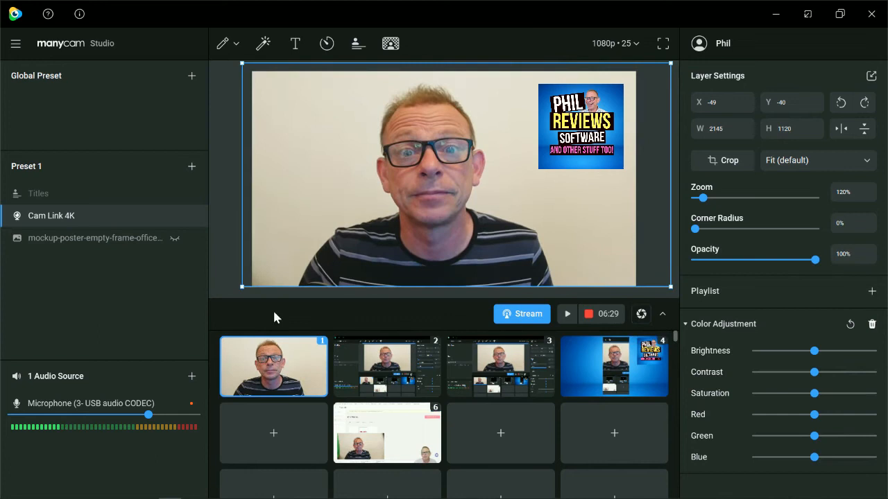